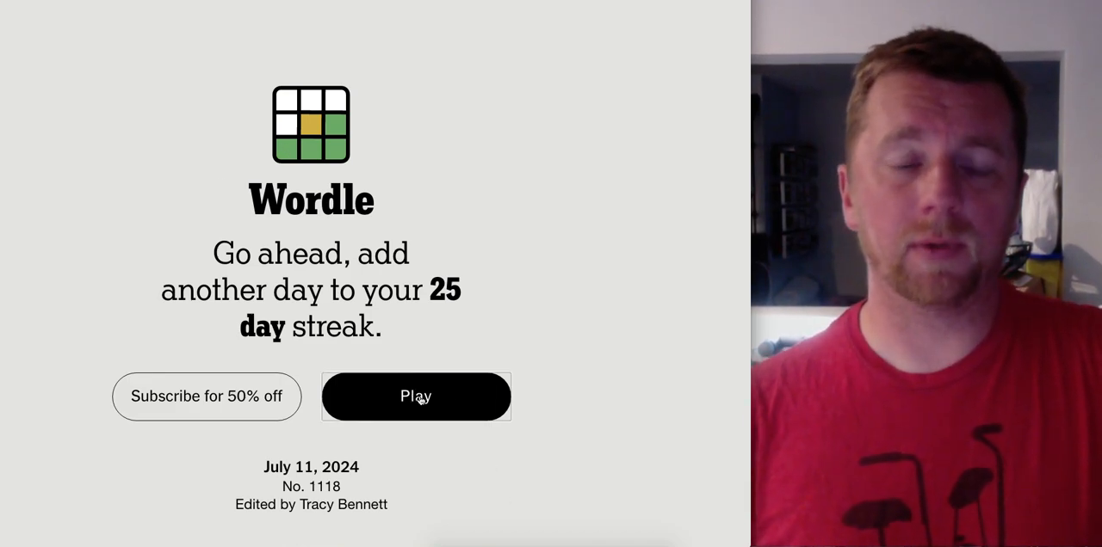
Start today's Wordle, dismiss the archive announcement and submit PEONY as the first guess
click(416, 395)
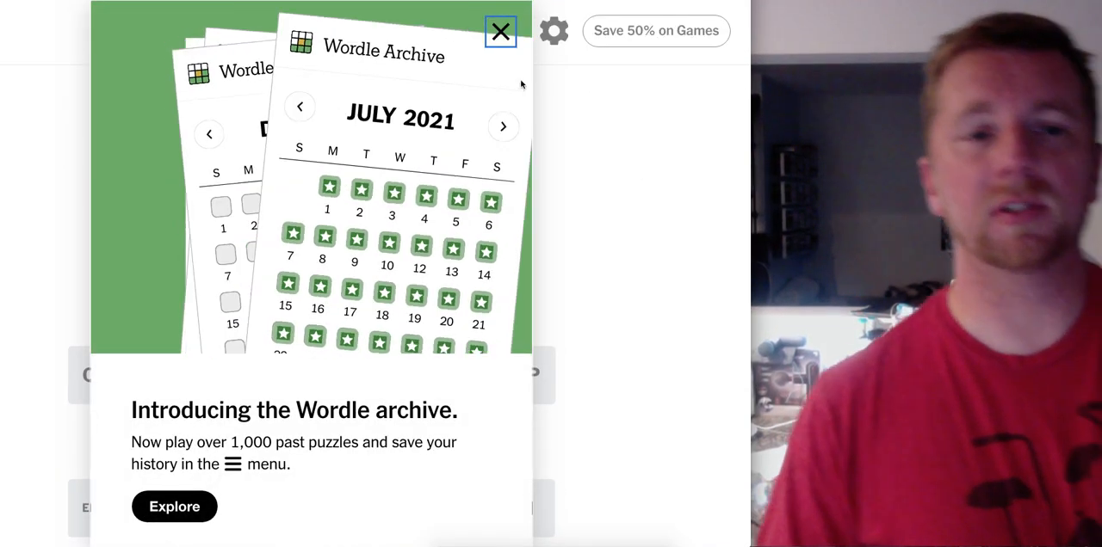
click(501, 31)
text(EONY)
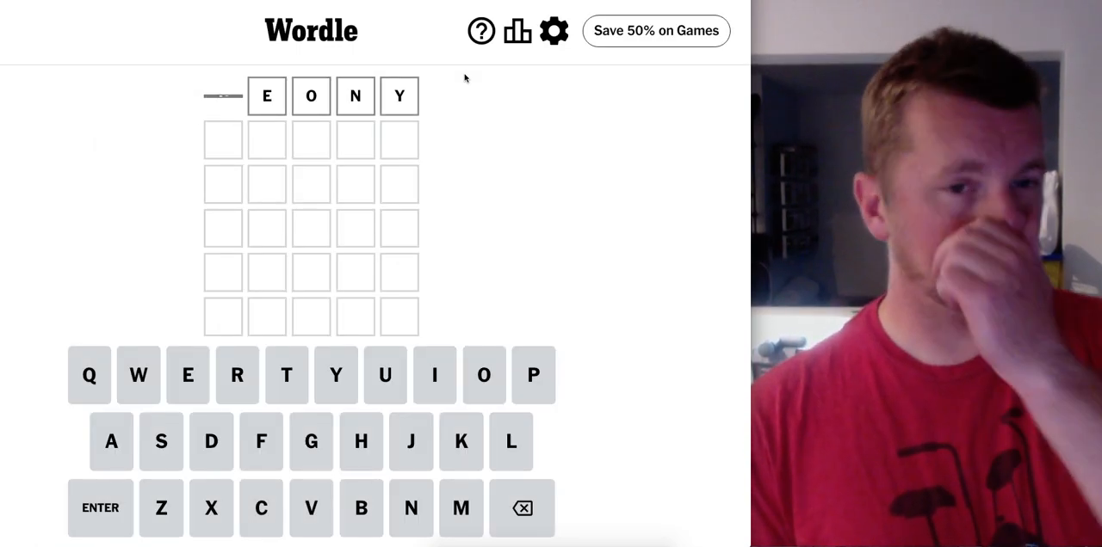
click(100, 507)
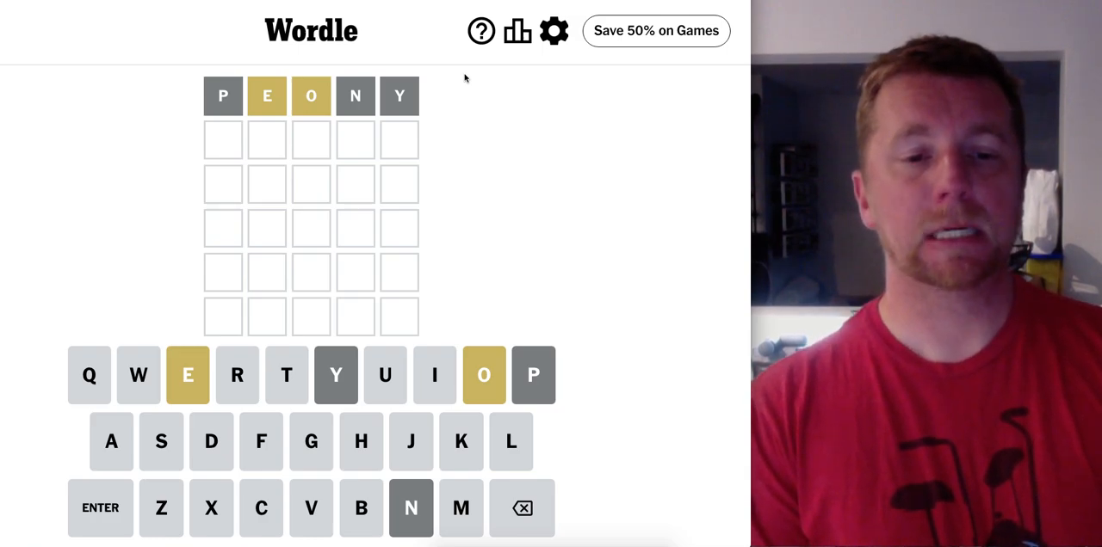
Submit FORGE as the second guess and dismiss the Java runtime warning
text(O)
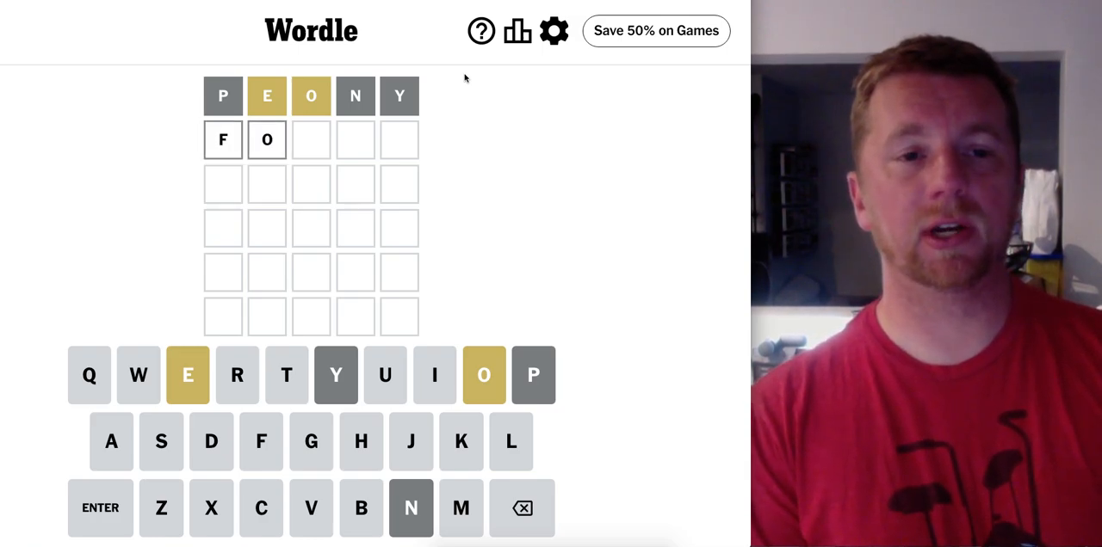
text(RGE)
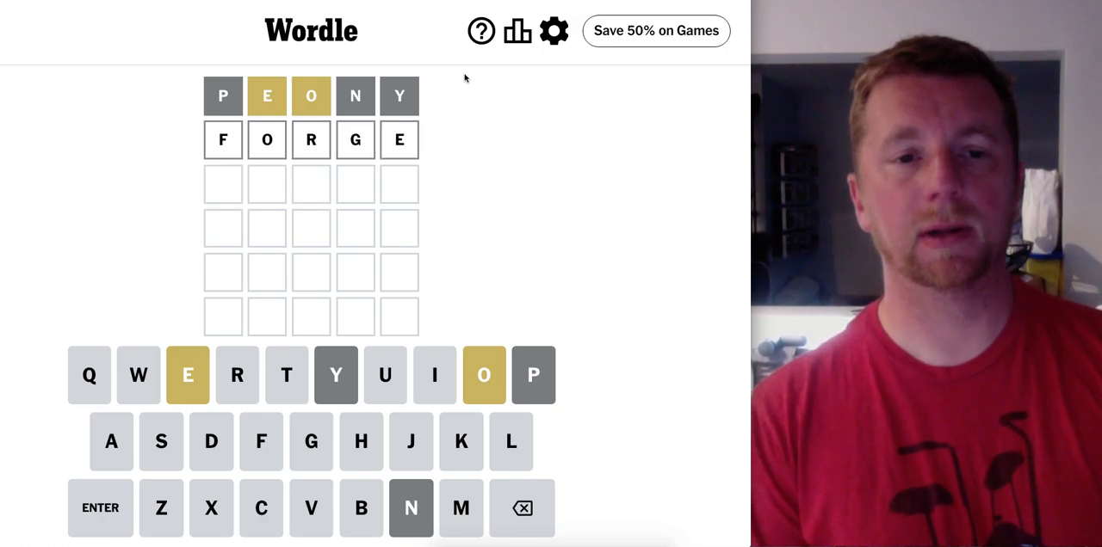
click(100, 507)
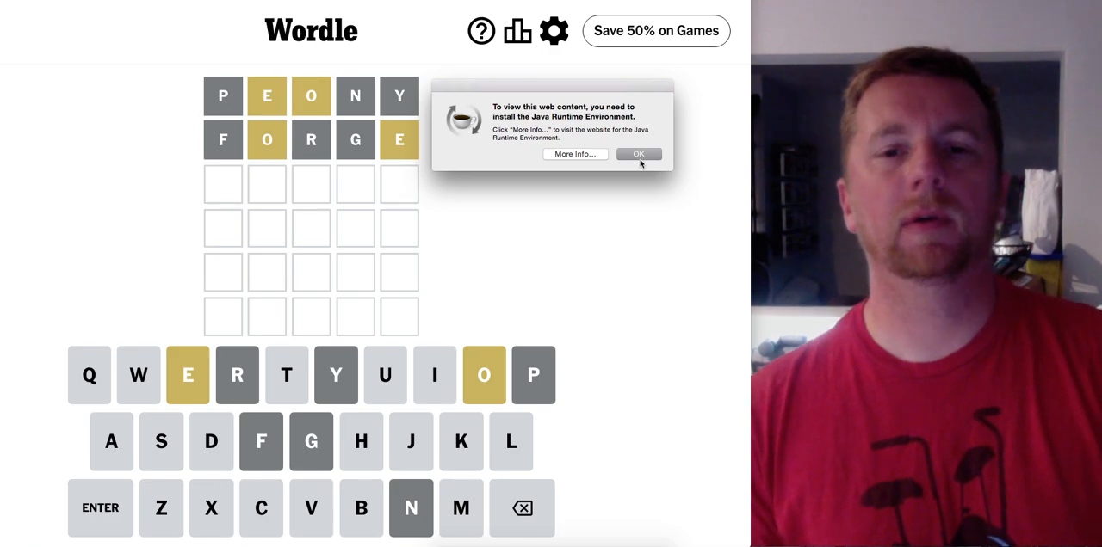
click(637, 155)
text(EXTOL)
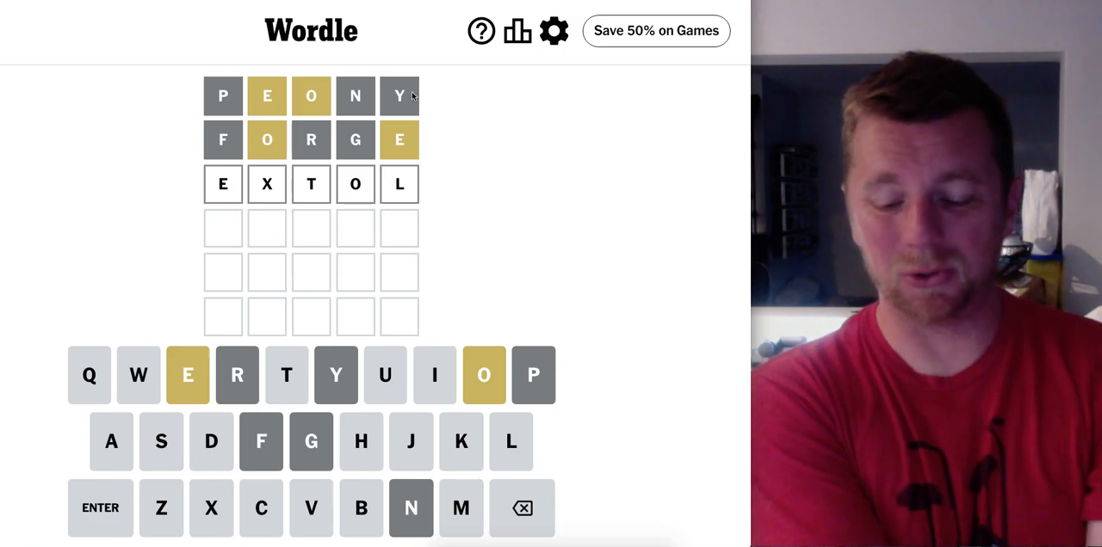
Submit EXTOL as the third guess and try trial letters on the fourth row
click(522, 508)
text(O)
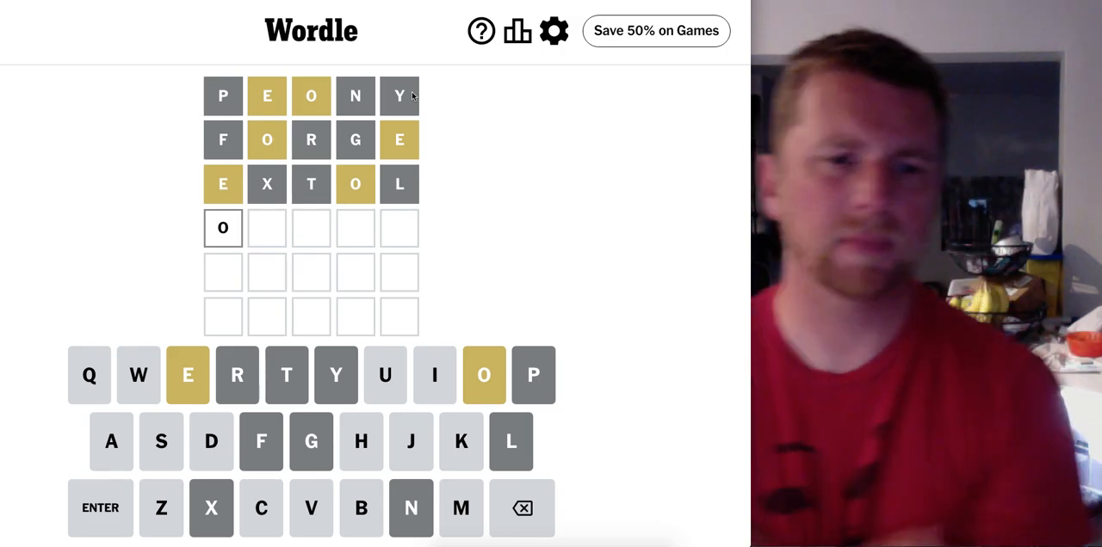
text(XX)
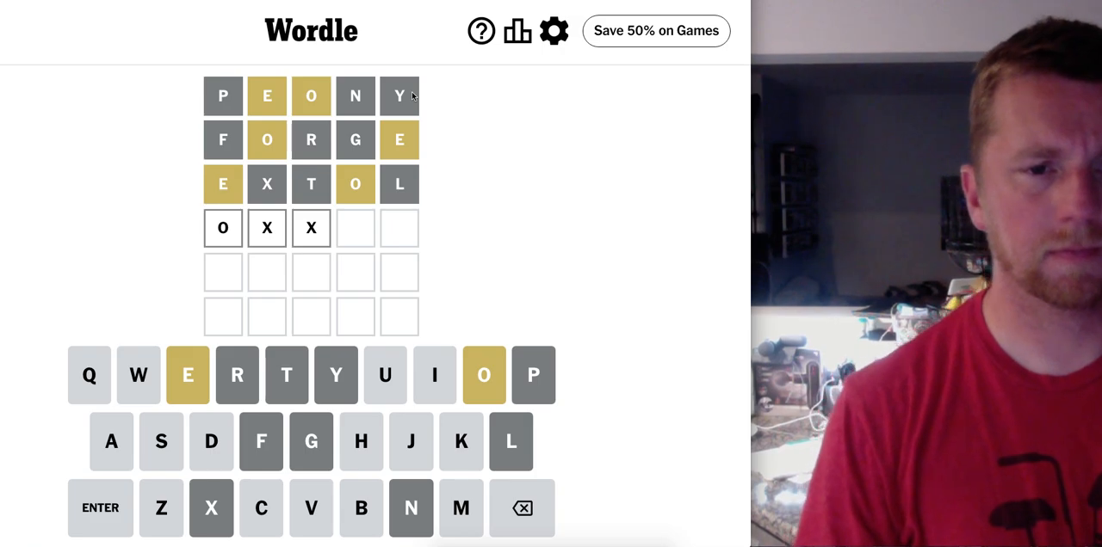
text(EX)
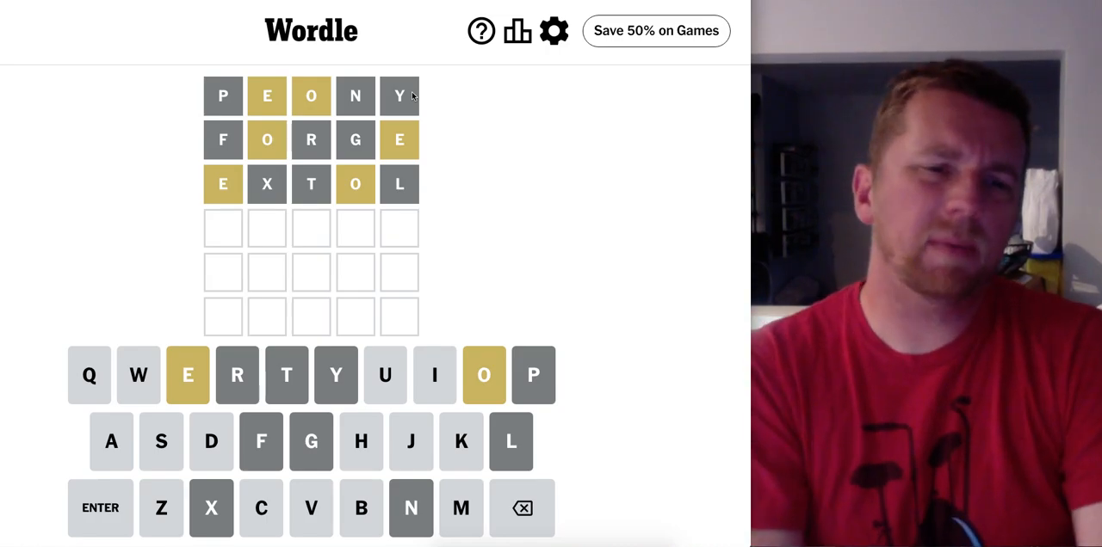
Submit CHEMO as the fourth guess, solving Wordle and showing the 26-game streak stats
click(210, 508)
text(CHEMO)
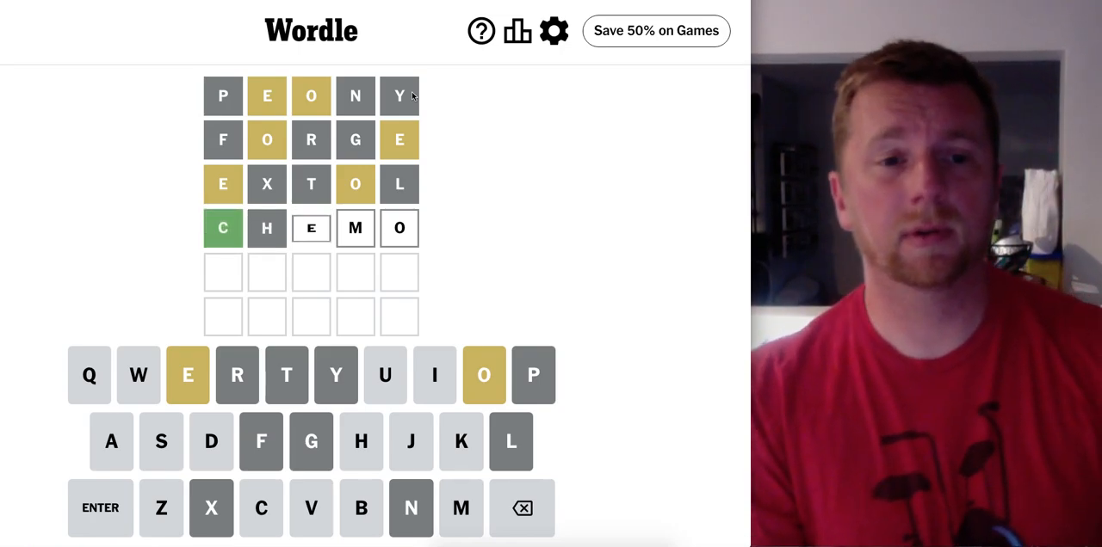
click(100, 508)
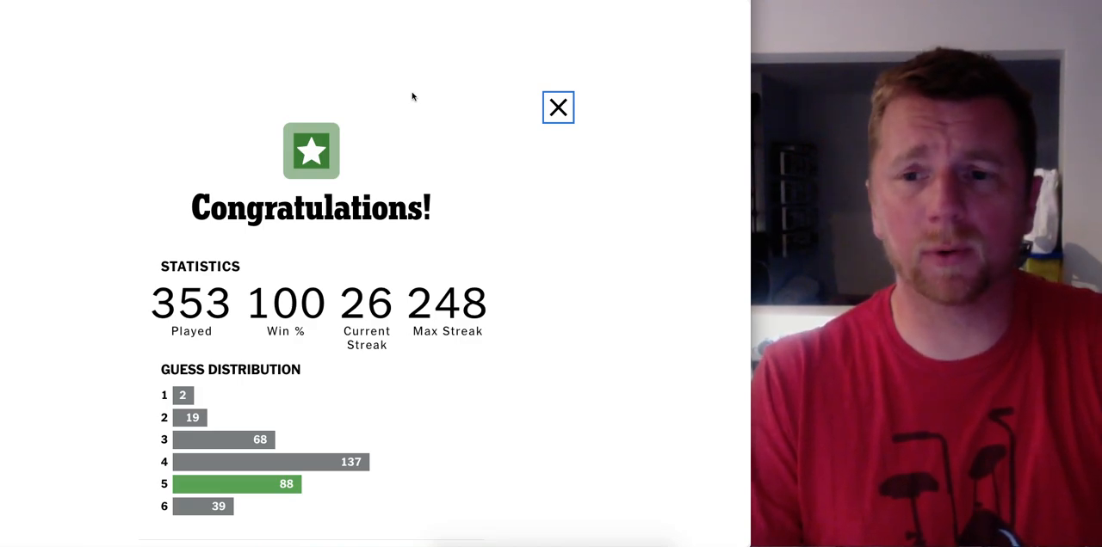
Close the Wordle congratulations card to head toward the Strands puzzle
click(558, 107)
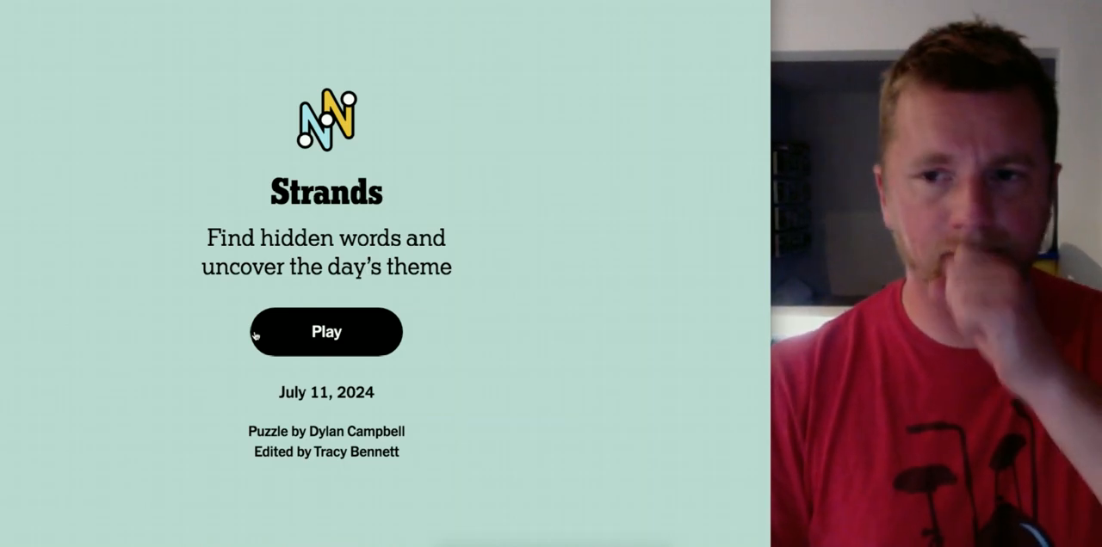
mouse_move(441, 347)
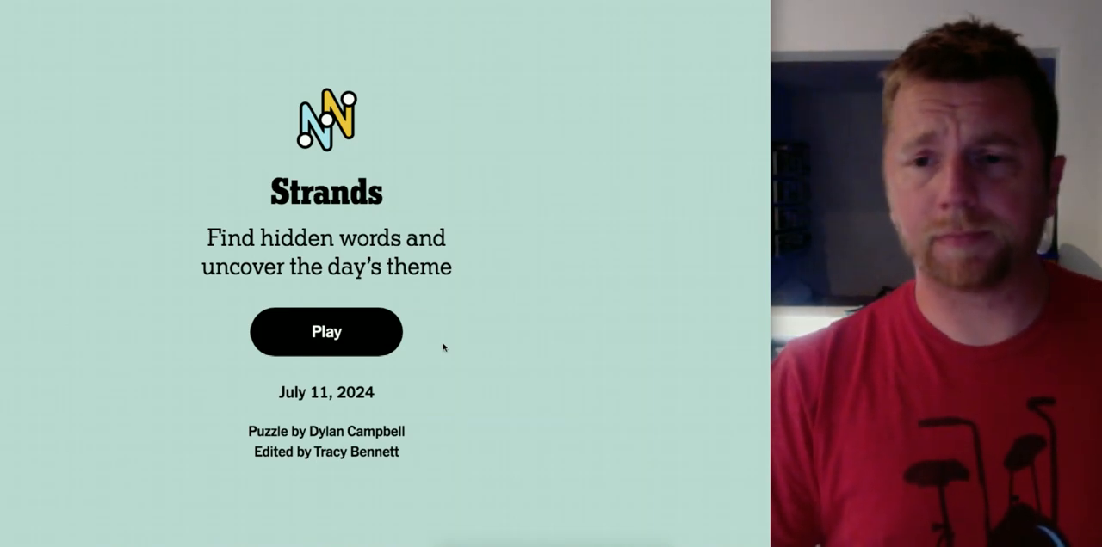
Start the Loaded lunch Strands puzzle and try word paths beginning with B
click(325, 330)
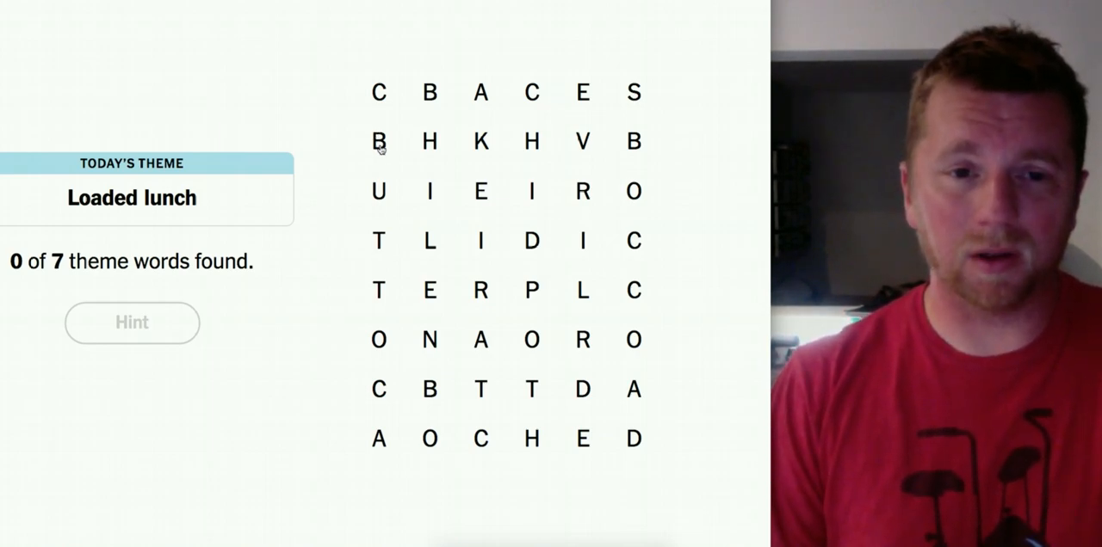
drag(378, 141, 428, 291)
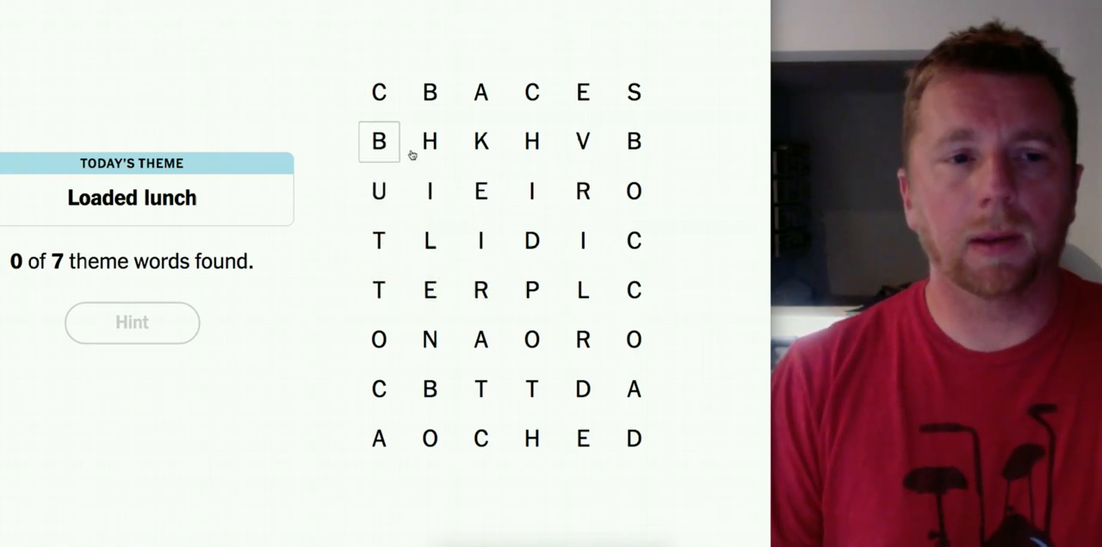
mouse_move(632, 146)
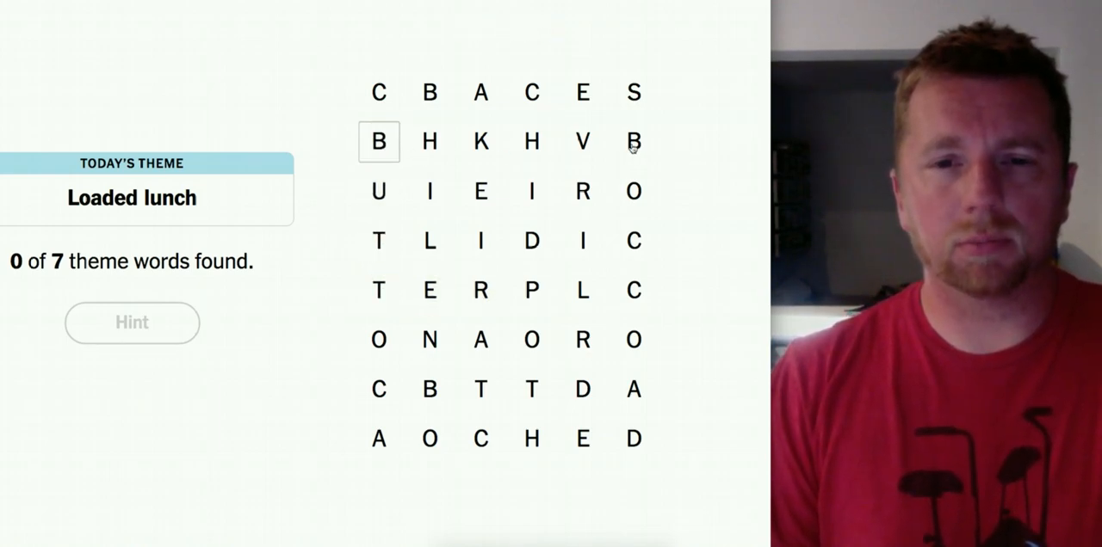
drag(633, 141, 633, 340)
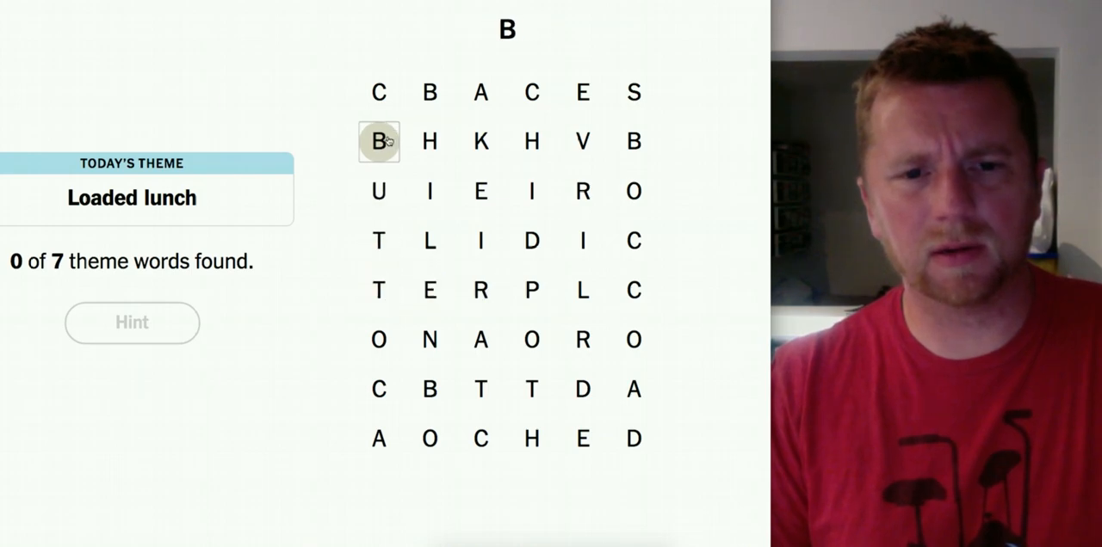
mouse_move(533, 291)
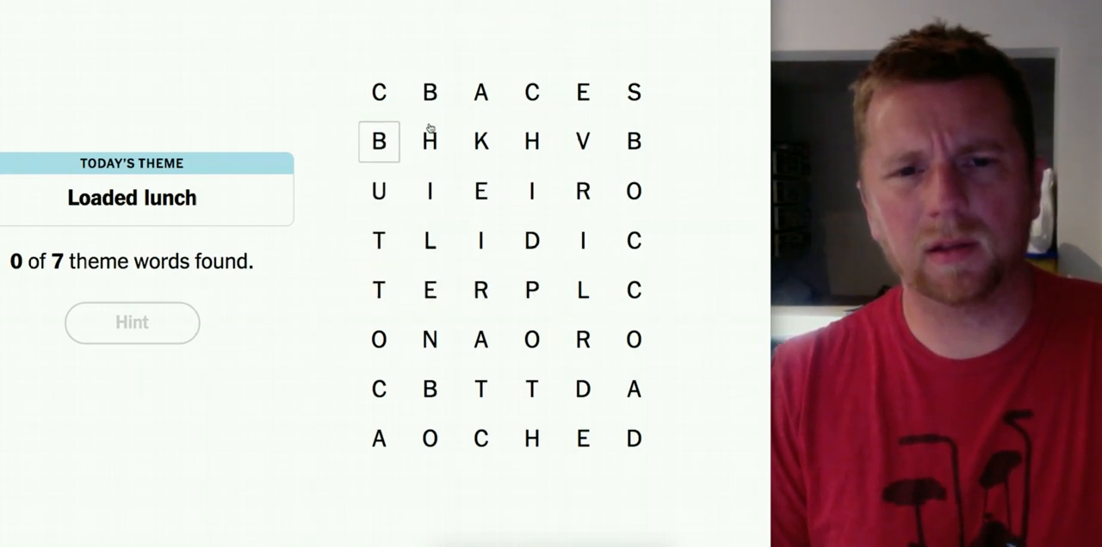
drag(379, 93, 530, 241)
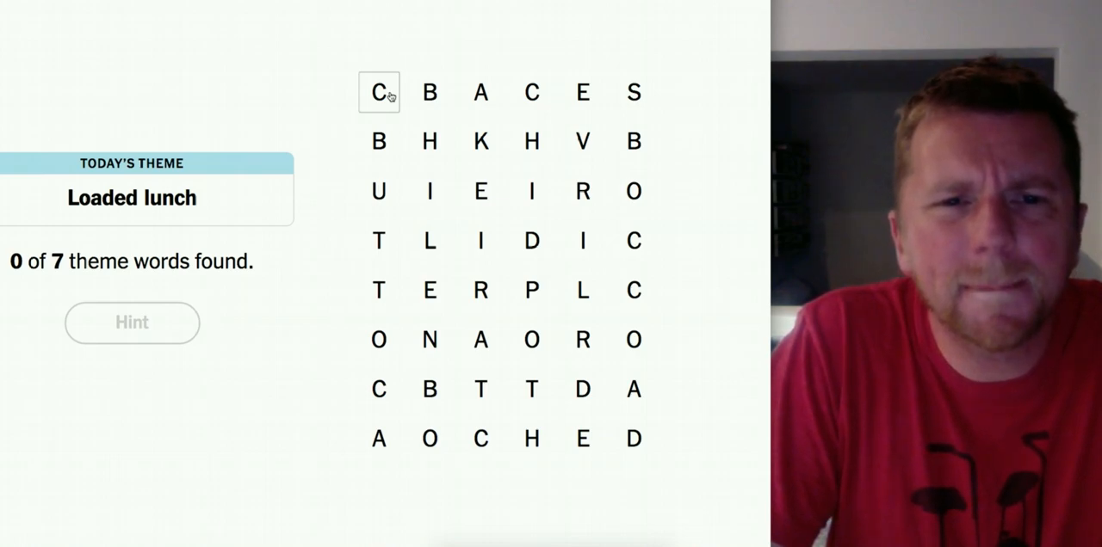
mouse_move(417, 98)
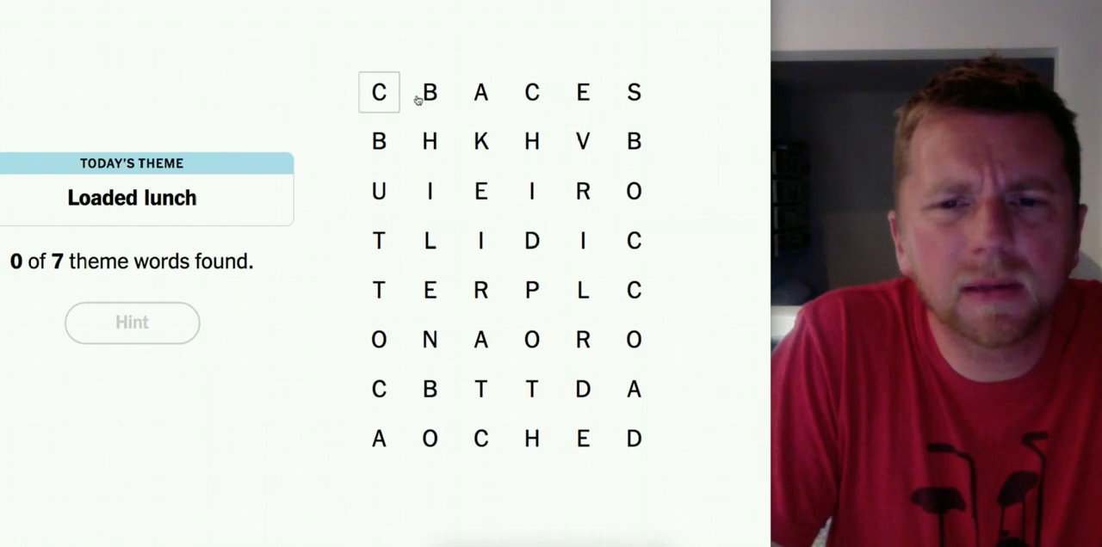
mouse_move(633, 93)
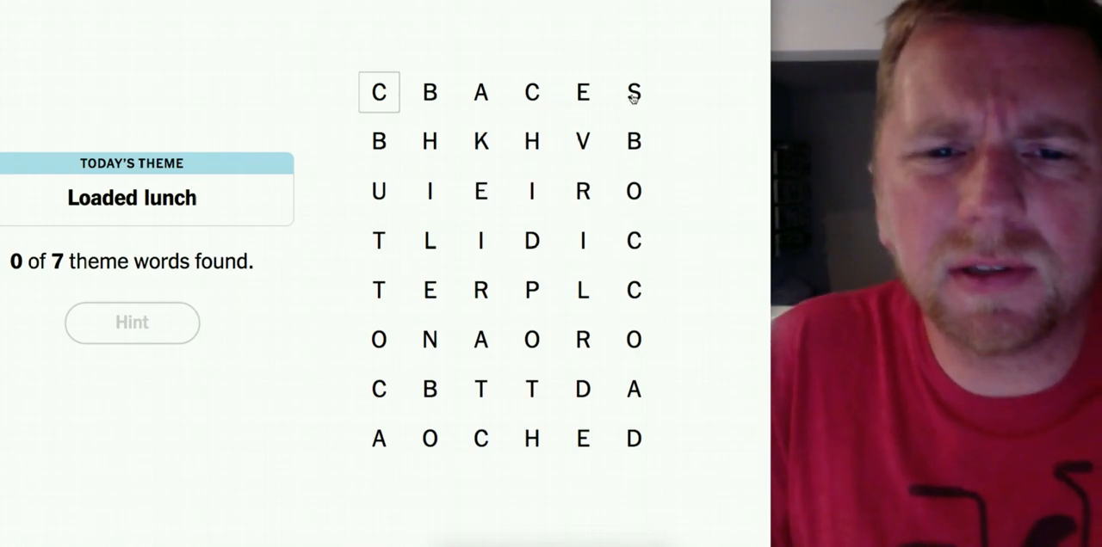
click(633, 93)
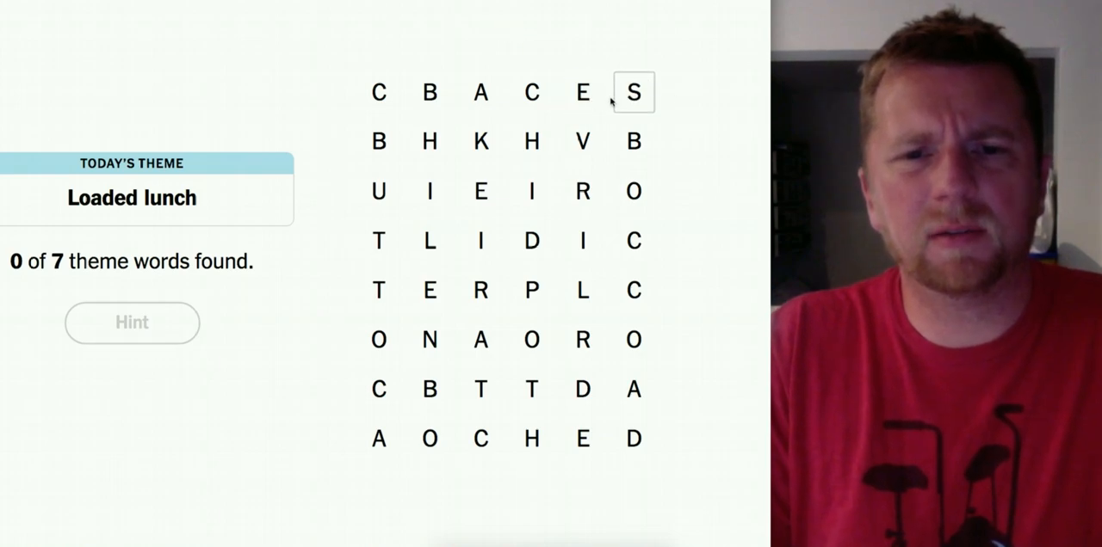
click(530, 93)
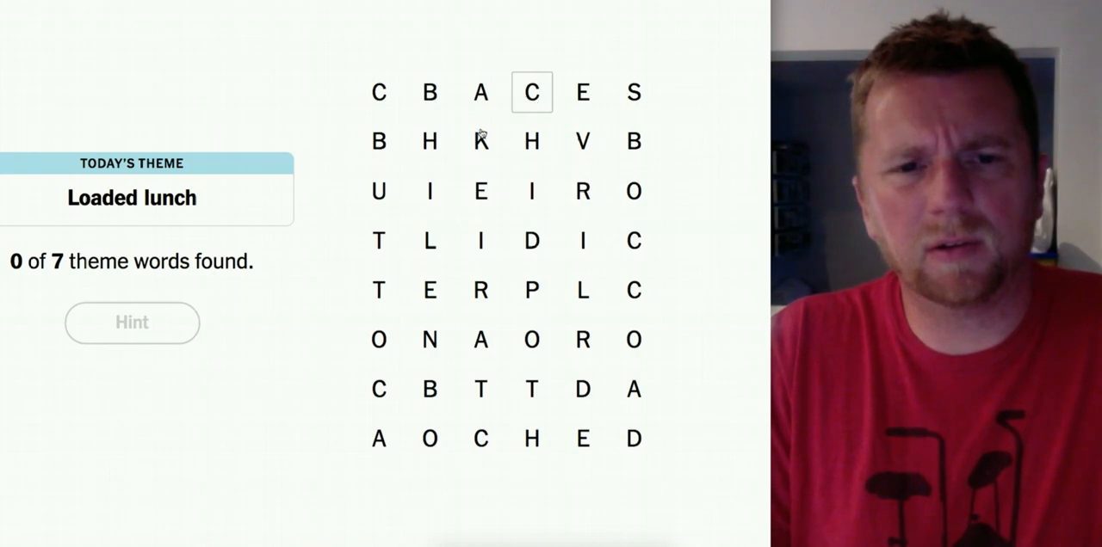
drag(430, 93, 480, 141)
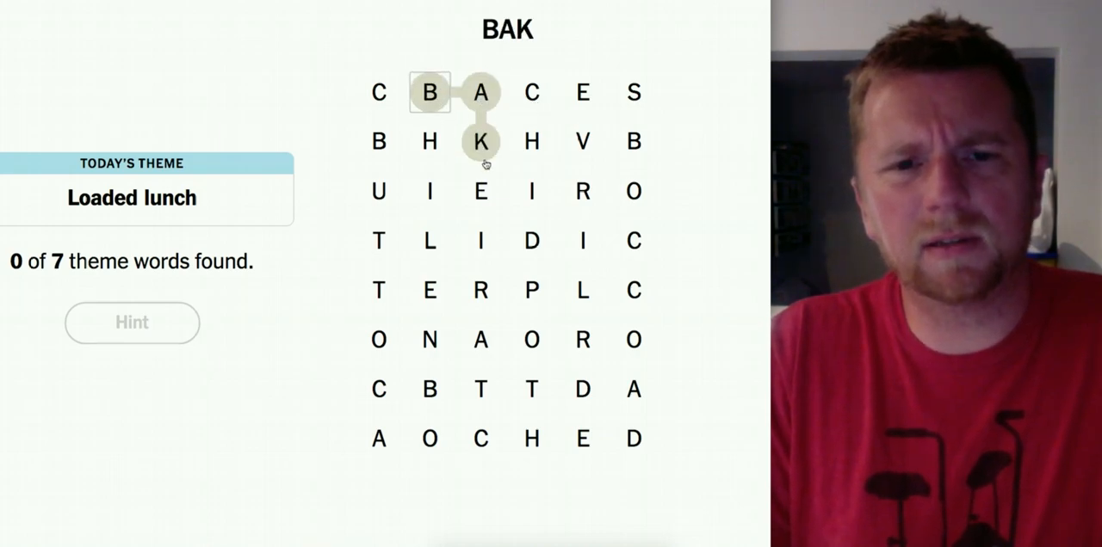
drag(480, 141, 532, 241)
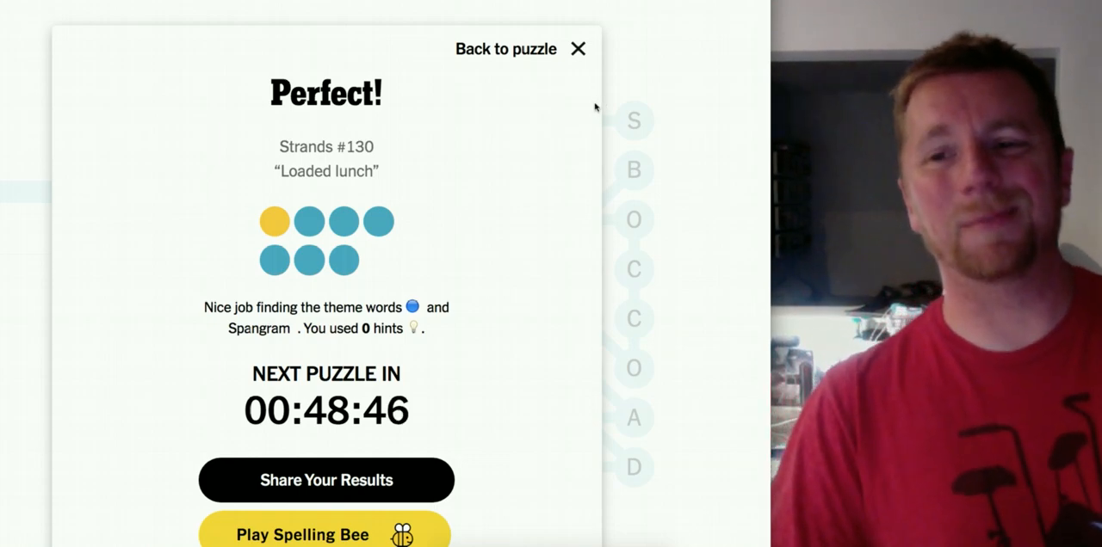
mouse_move(669, 67)
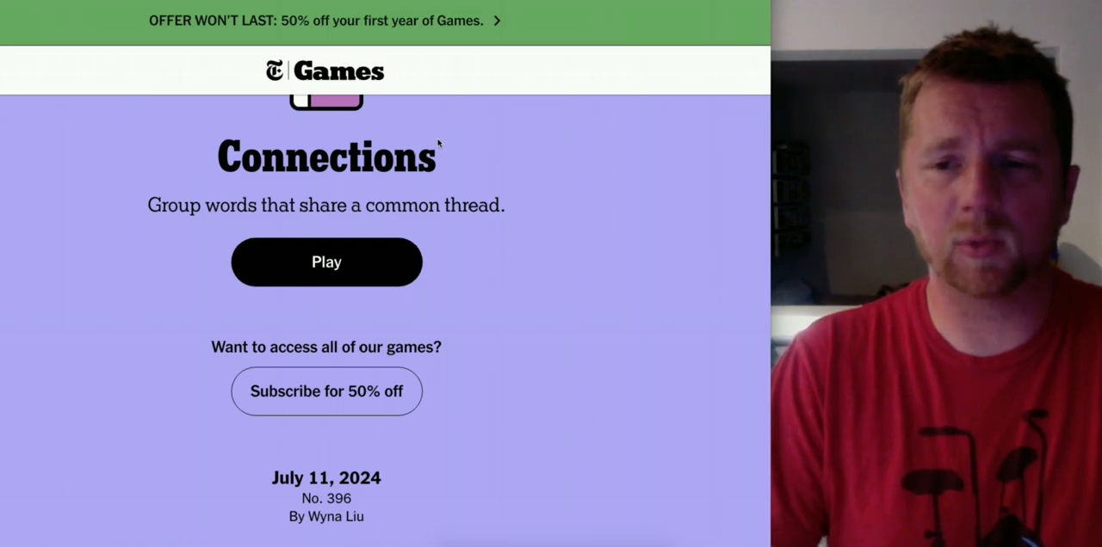
Select KEY, PRINCIPAL, ESSENTIAL and STAPLE and submit them as the FUNDAMENTAL group
click(327, 261)
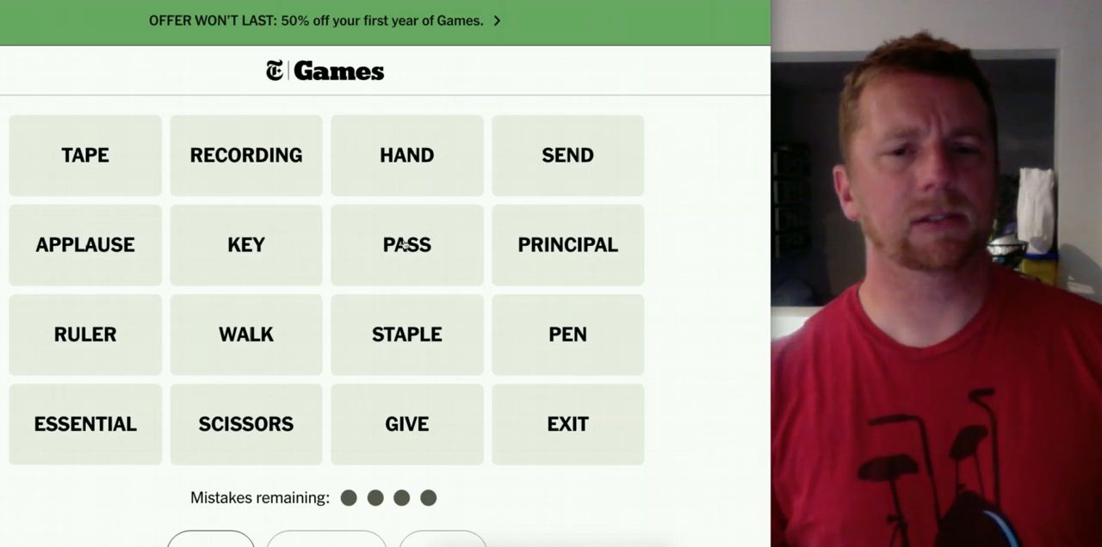
mouse_move(354, 227)
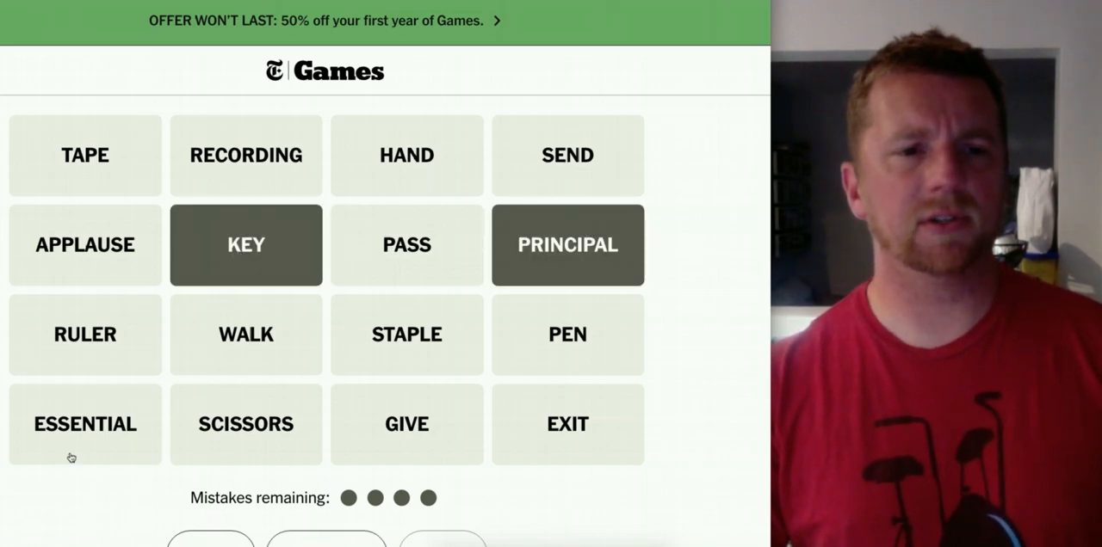
click(84, 423)
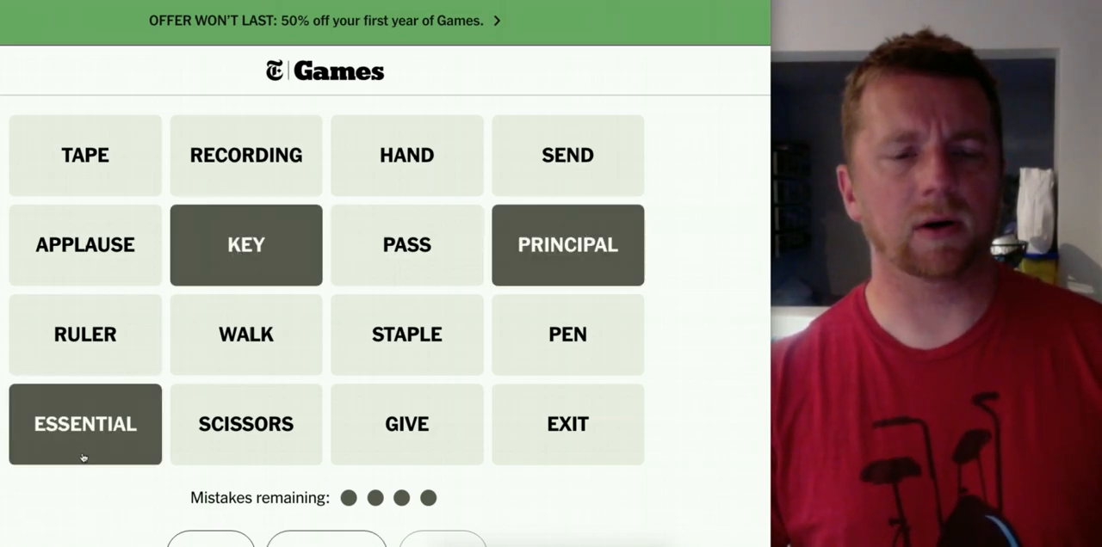
click(407, 334)
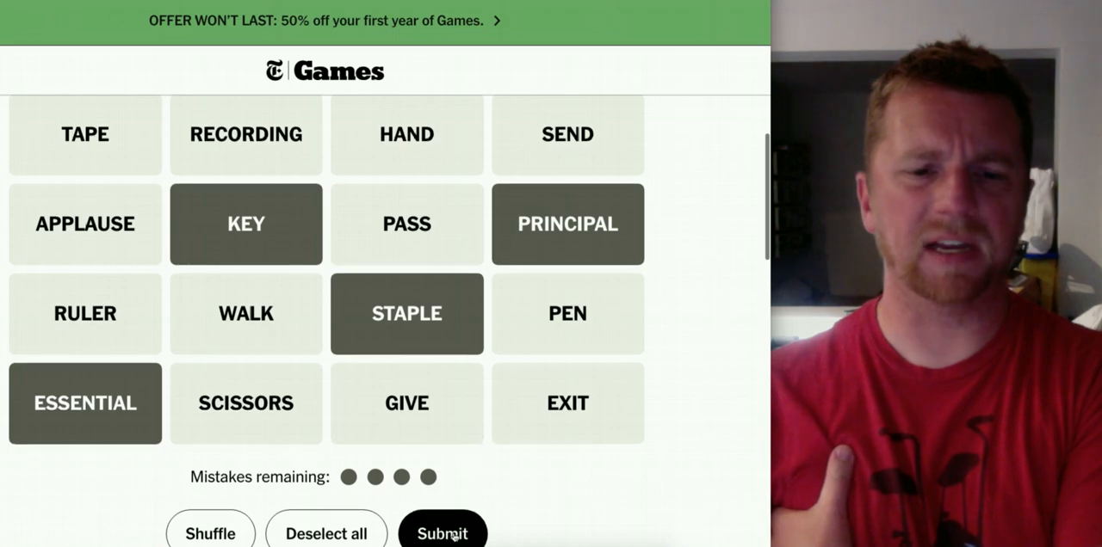
click(440, 534)
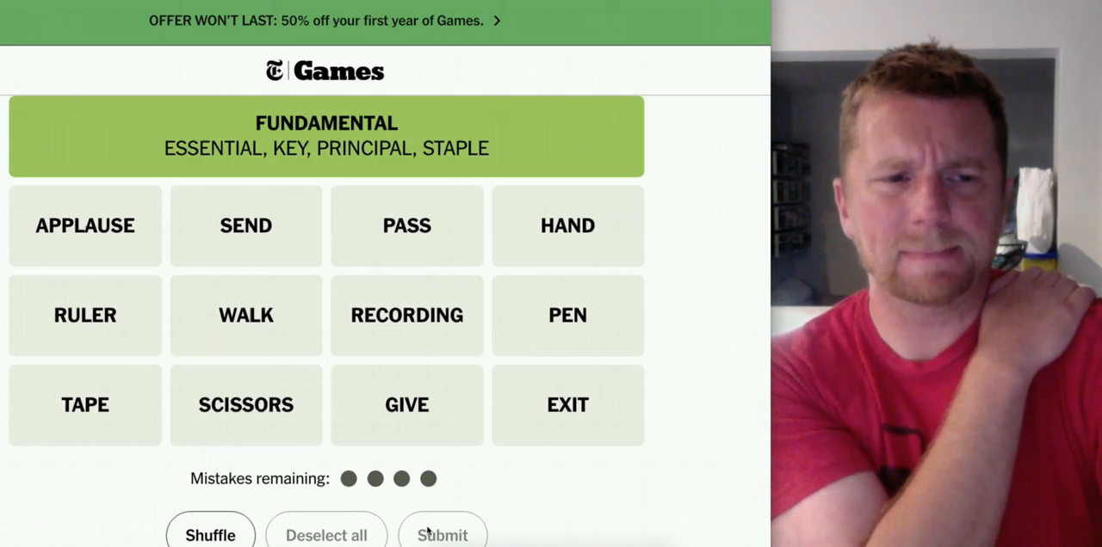
mouse_move(244, 410)
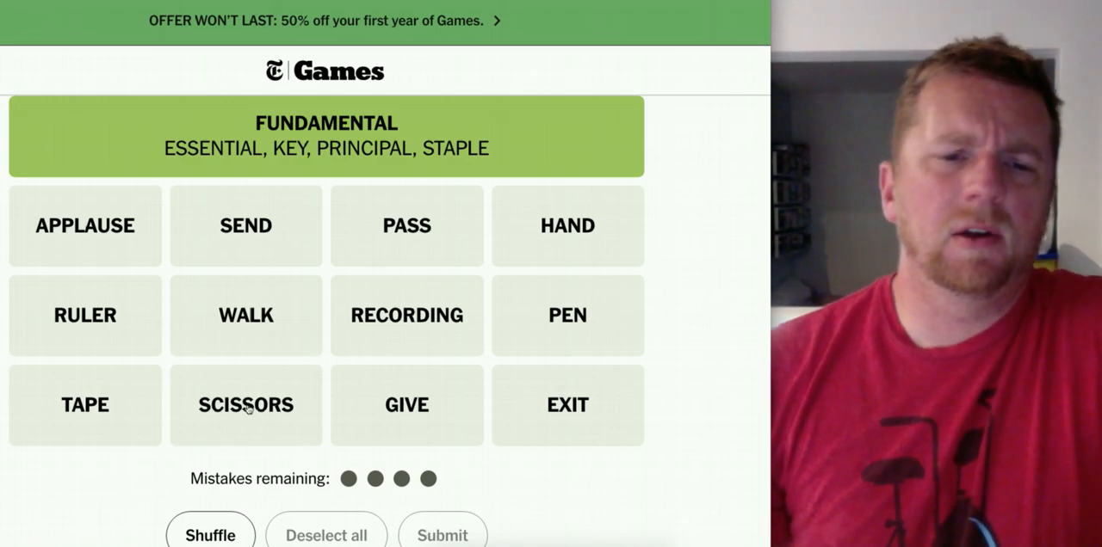
mouse_move(417, 336)
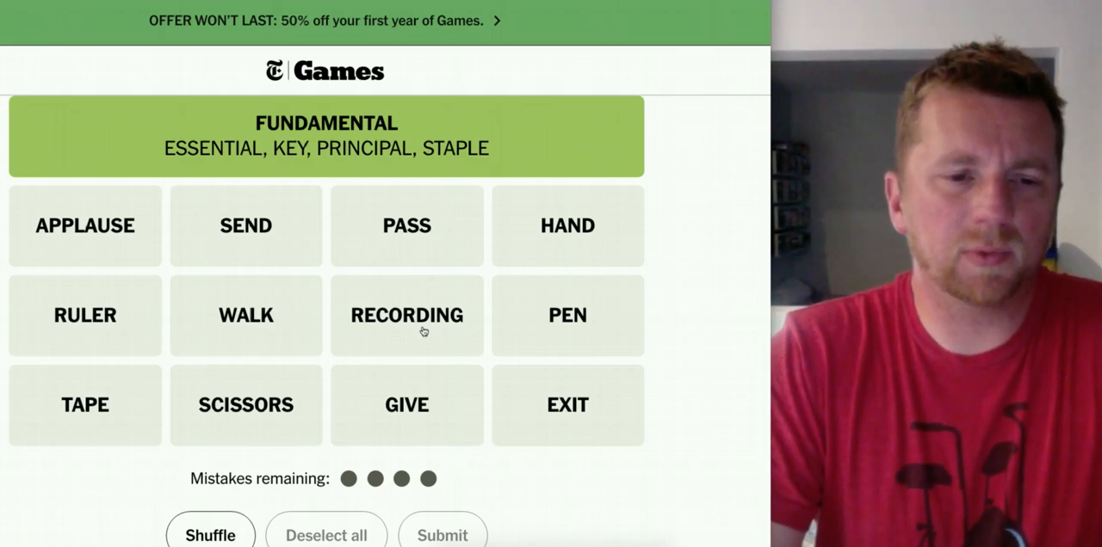
mouse_move(427, 334)
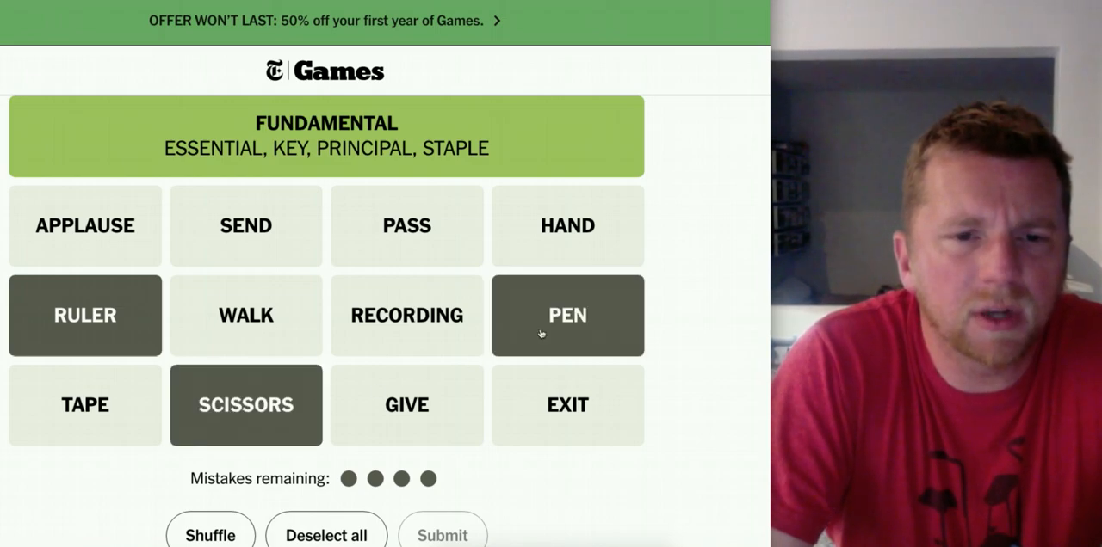
mouse_move(533, 334)
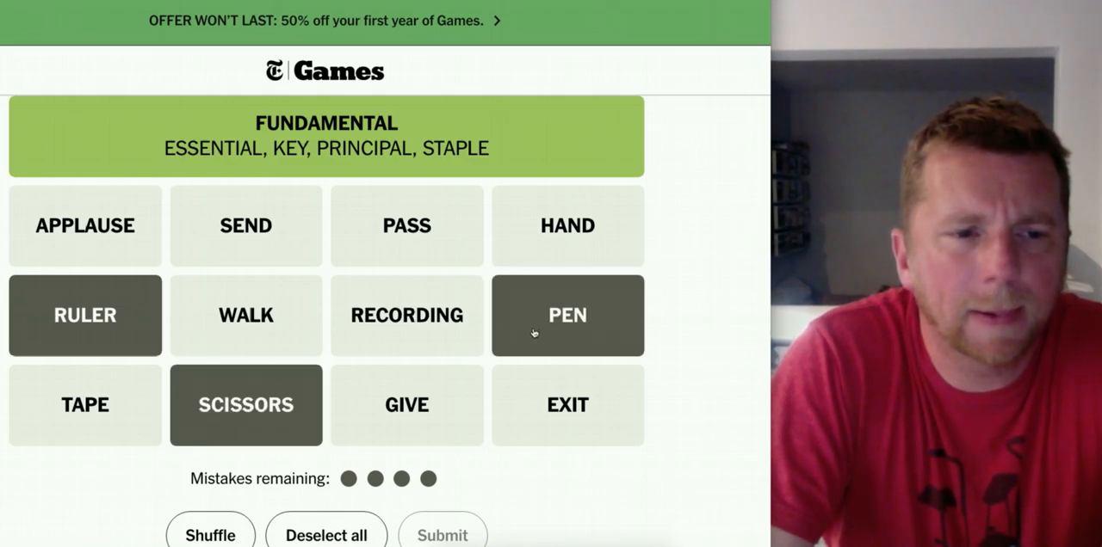
Add TAPE and submit PEN, RULER, SCISSORS, TAPE as SCHOOL SUPPLIES, then pick PASS
click(84, 404)
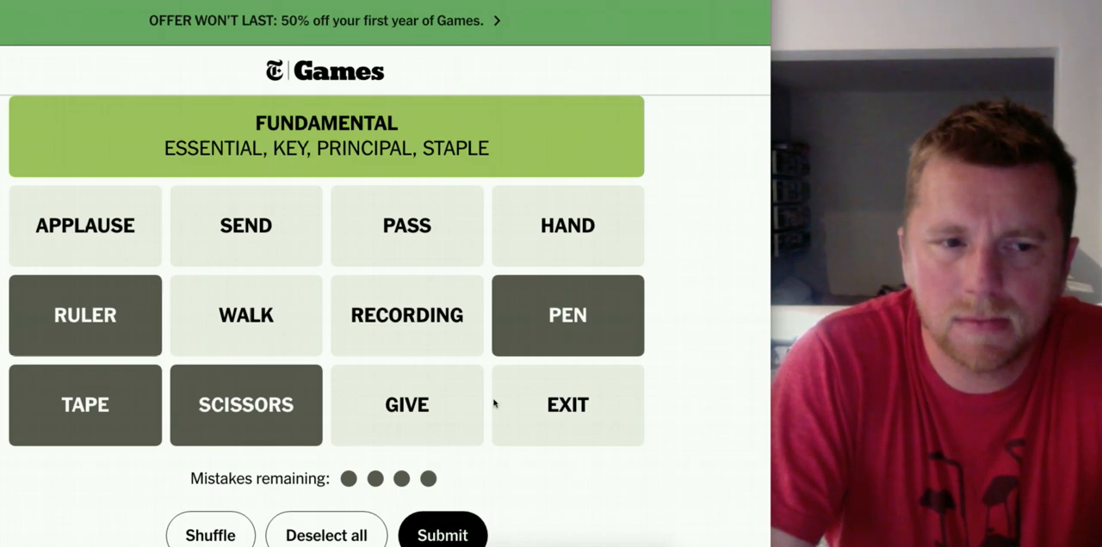
mouse_move(502, 406)
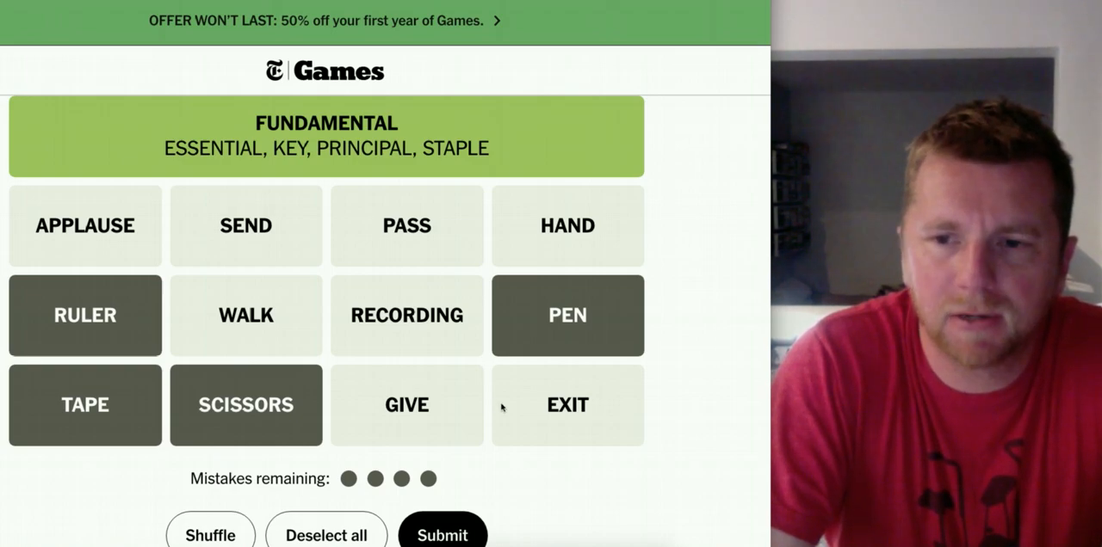
scroll(down, 3)
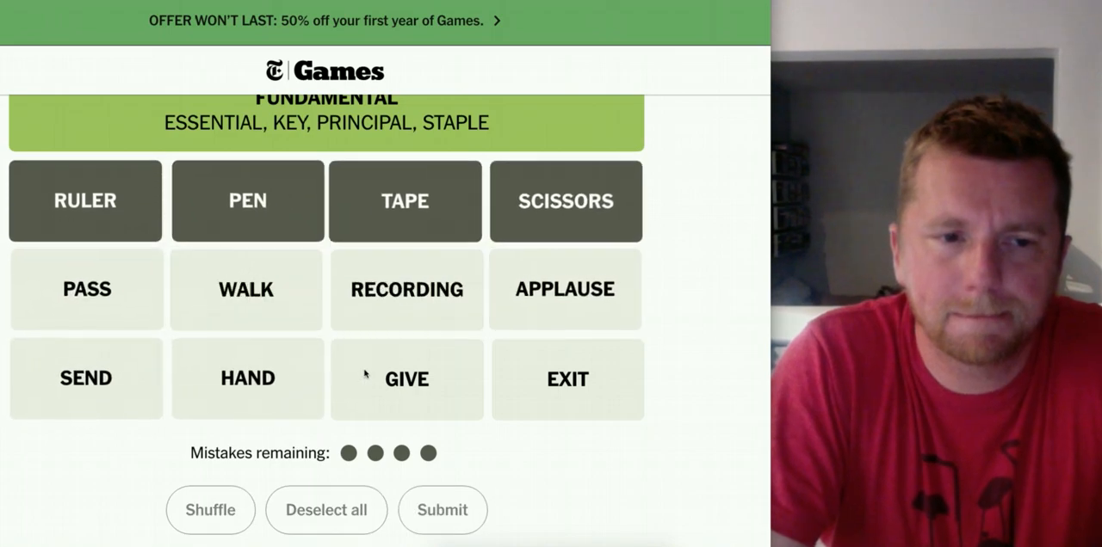
click(441, 509)
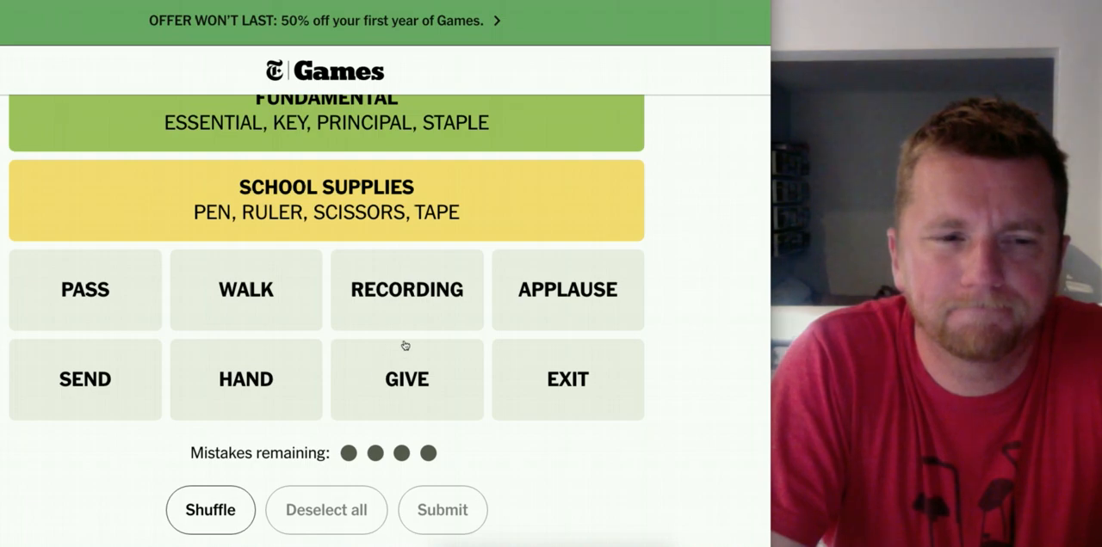
mouse_move(198, 273)
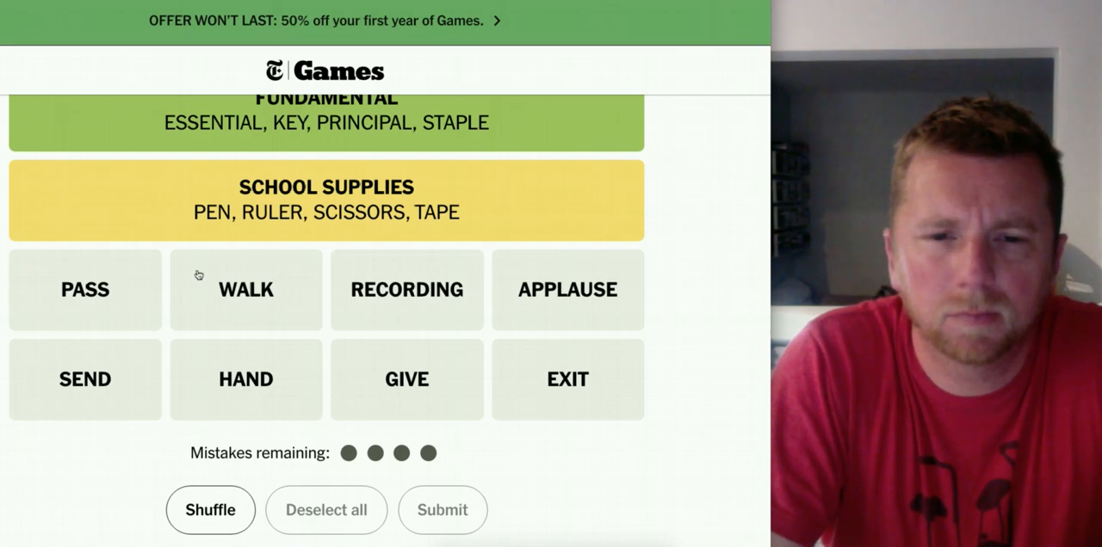
mouse_move(413, 327)
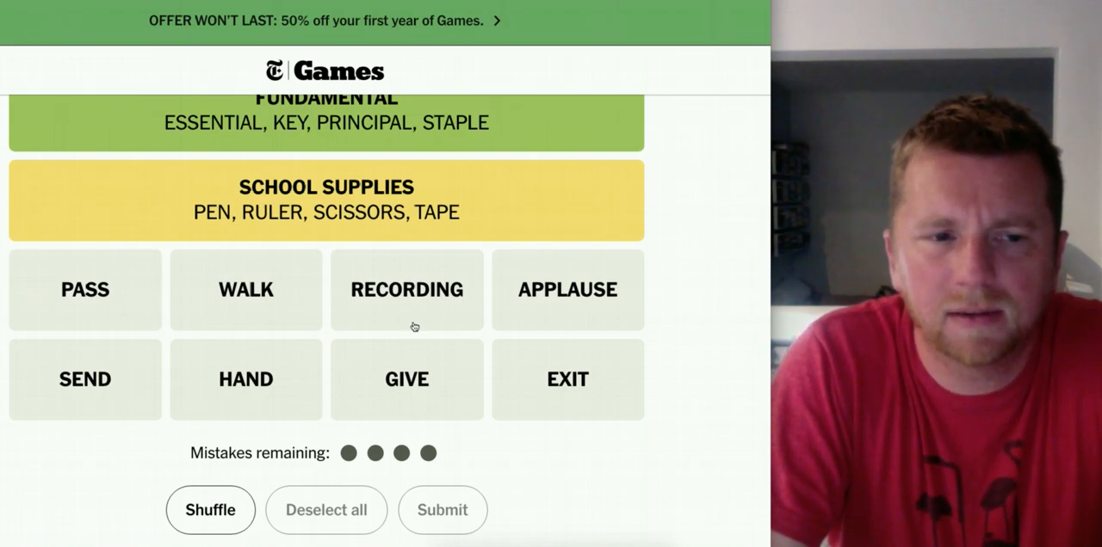
click(84, 289)
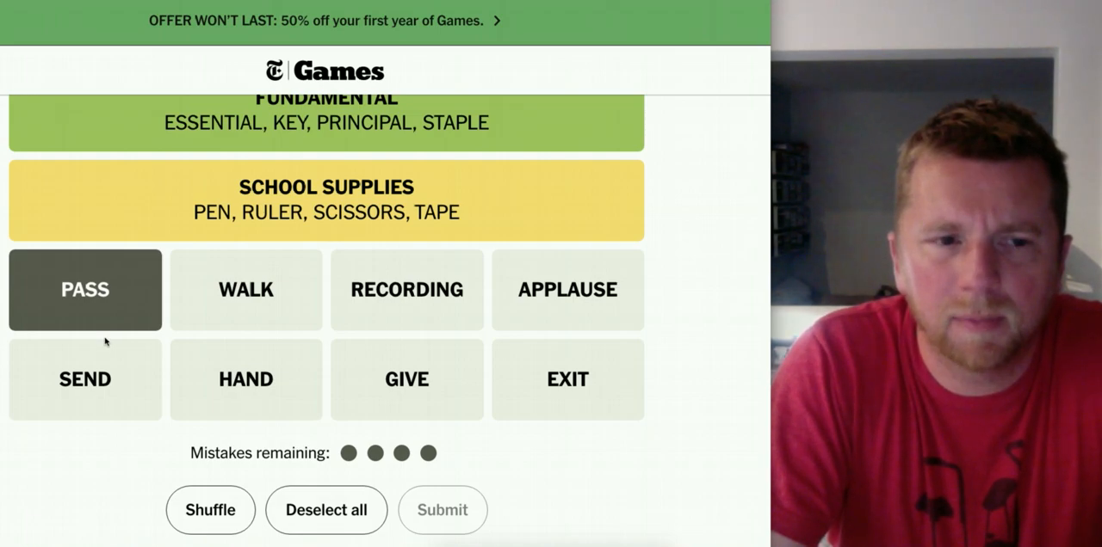
Add SEND and HAND to the TRANSFER guess alongside PASS
click(245, 381)
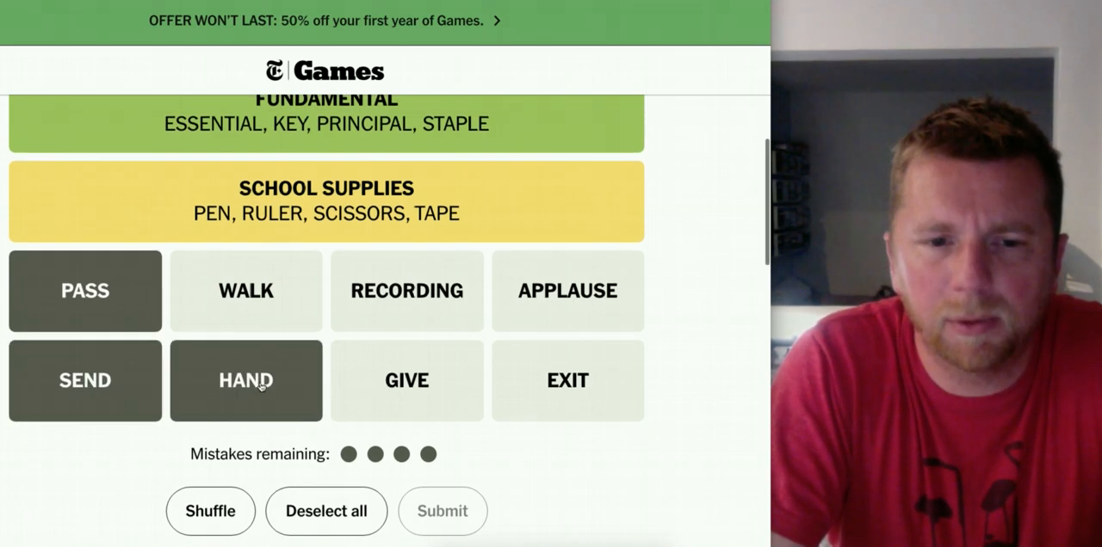
click(406, 383)
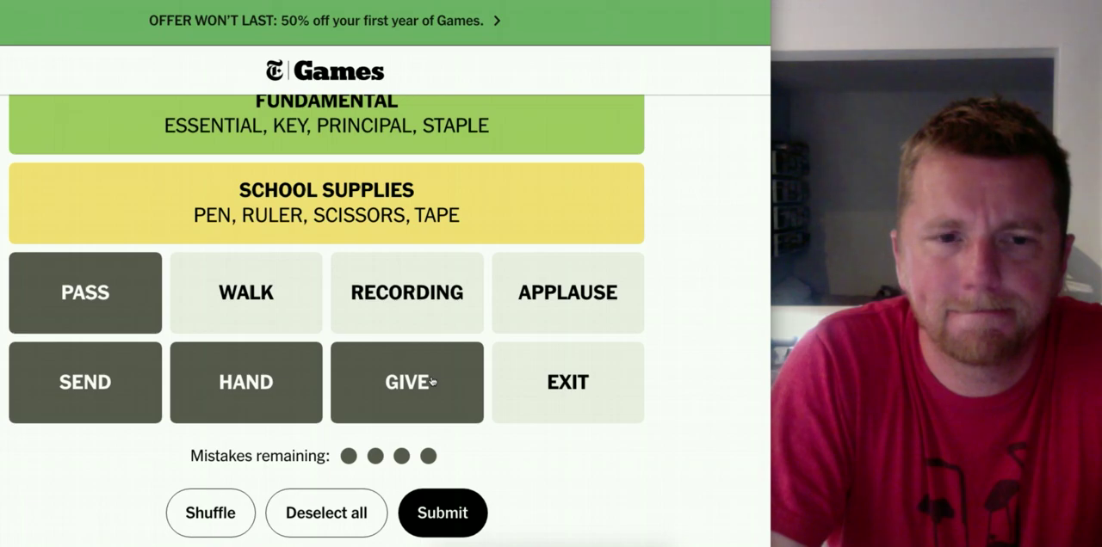
mouse_move(441, 489)
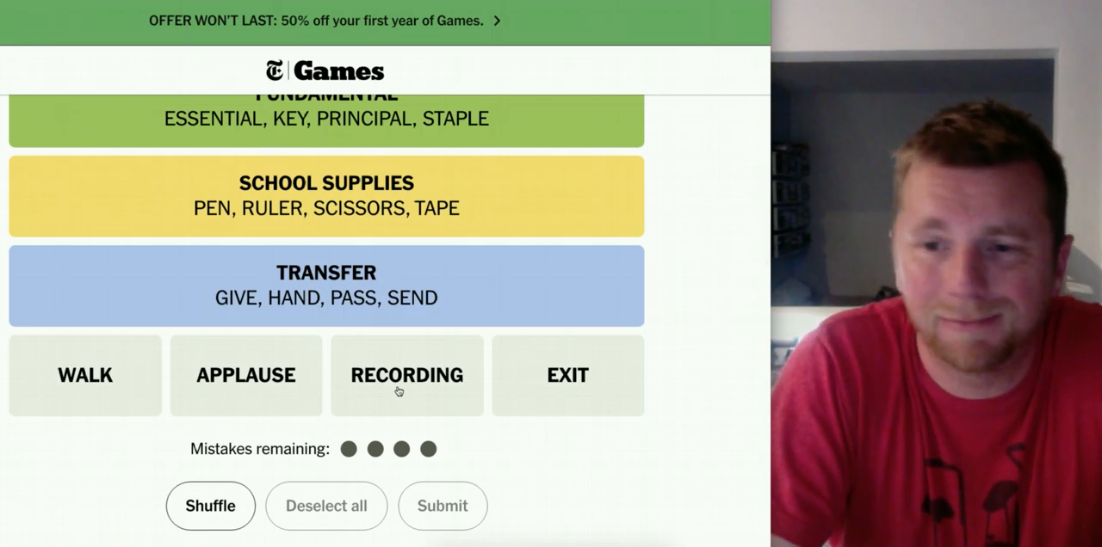
mouse_move(124, 389)
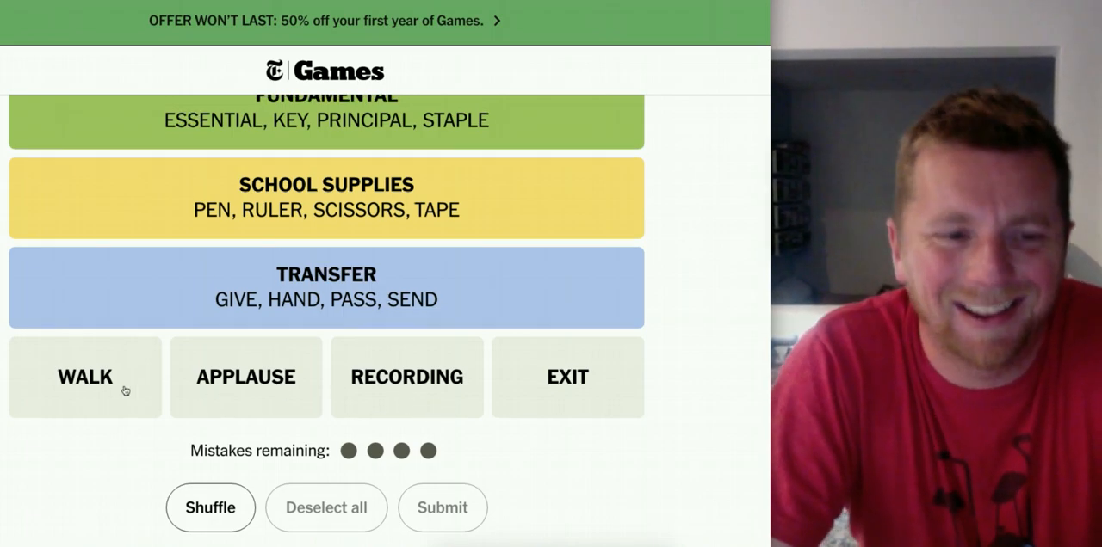
Submit WALK, APPLAUSE, RECORDING, EXIT as LIGHT-UP SIGNS and show the Connections #396 results
click(568, 377)
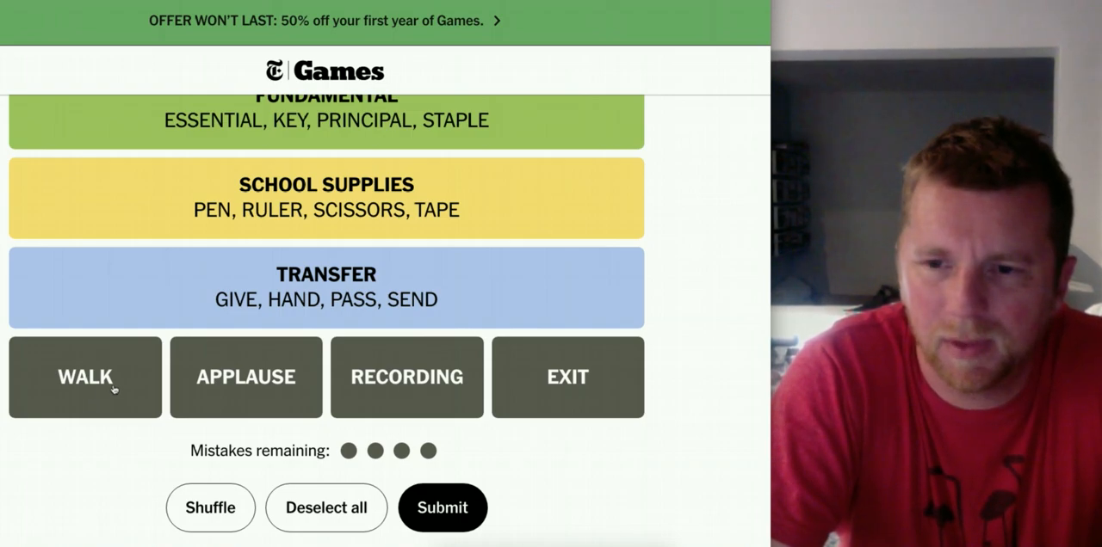
mouse_move(274, 386)
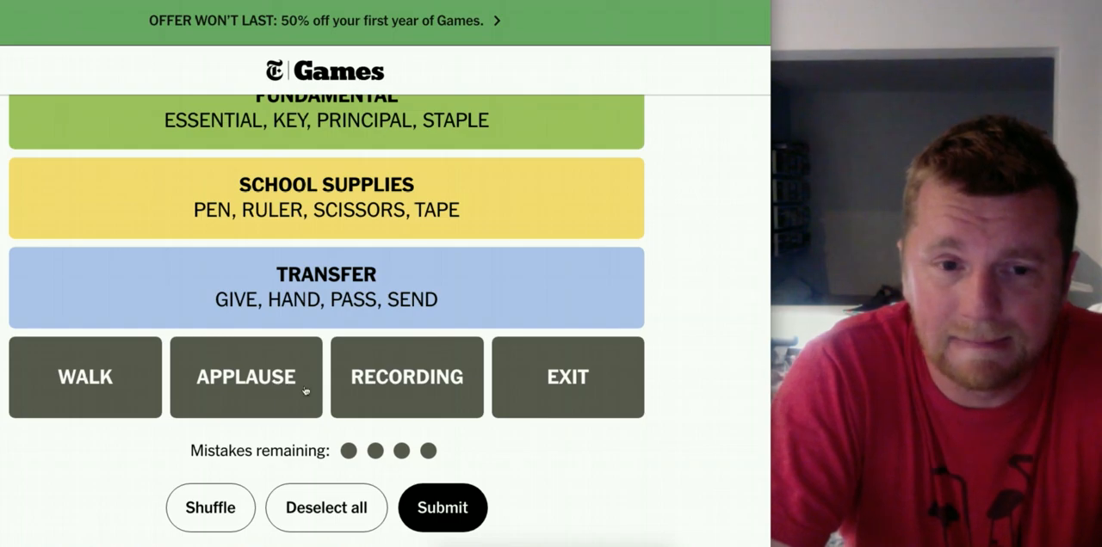
mouse_move(385, 392)
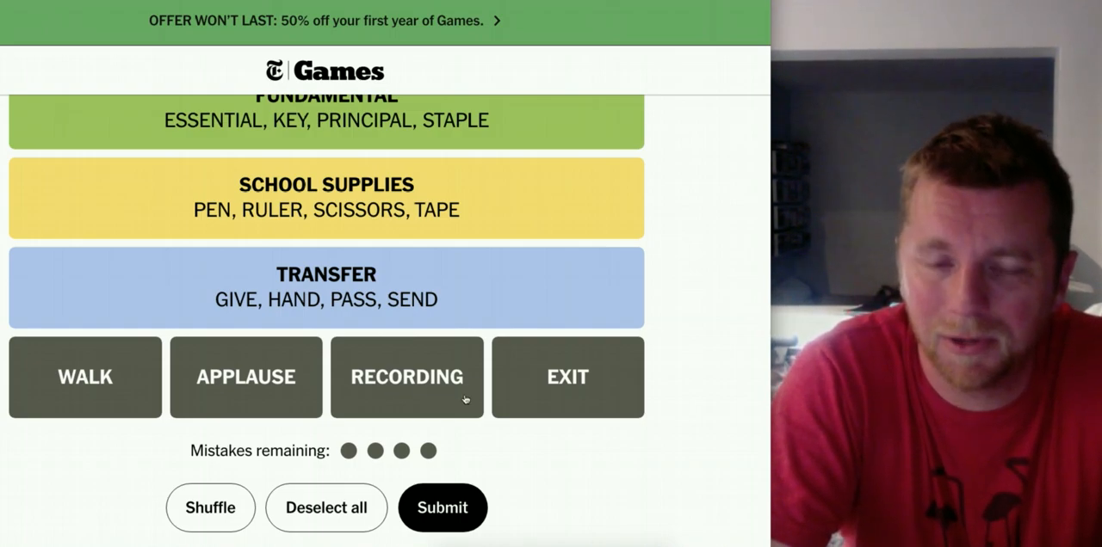
mouse_move(590, 400)
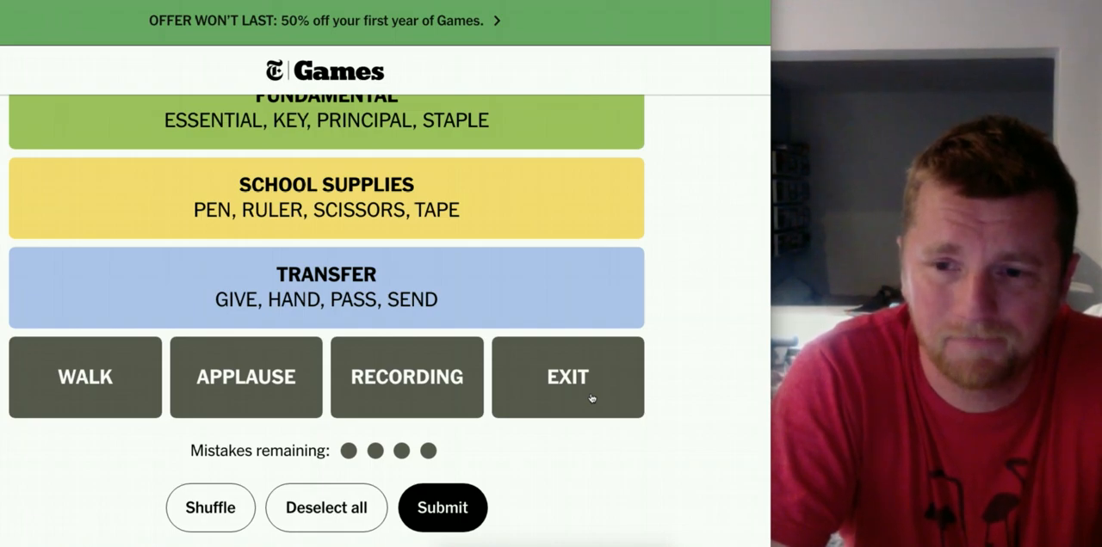
mouse_move(440, 507)
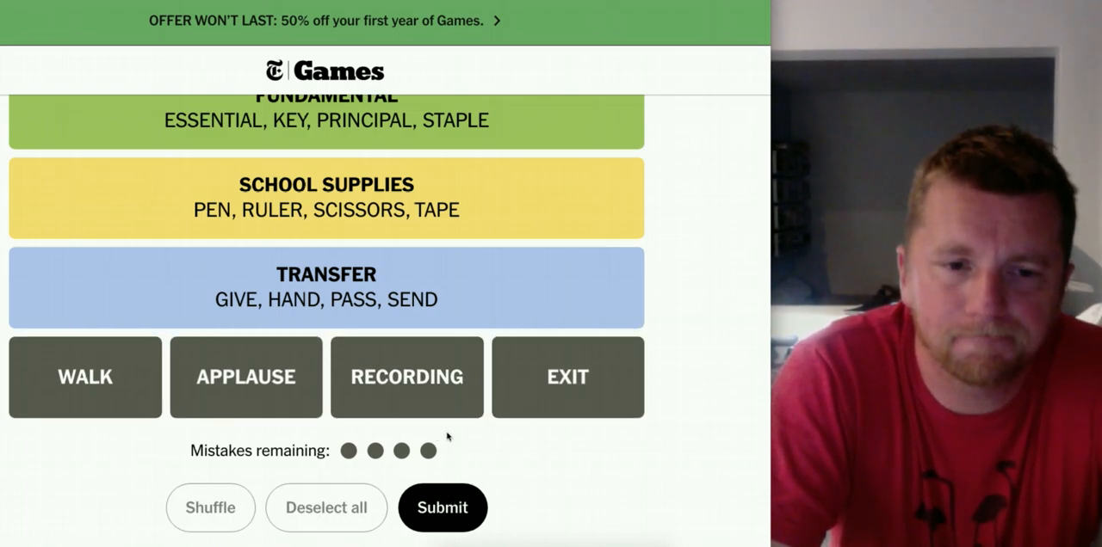
click(441, 506)
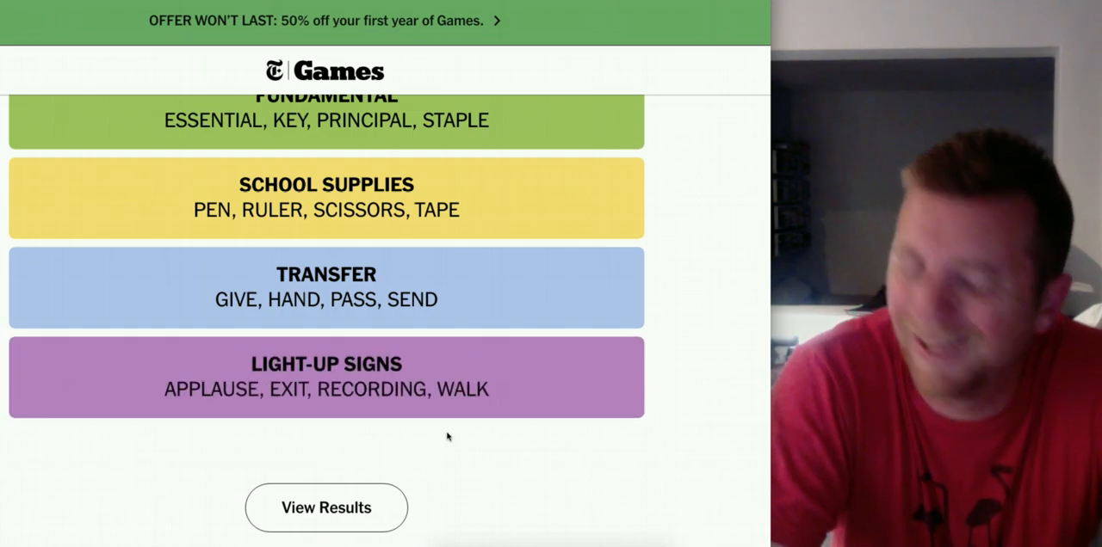
click(327, 508)
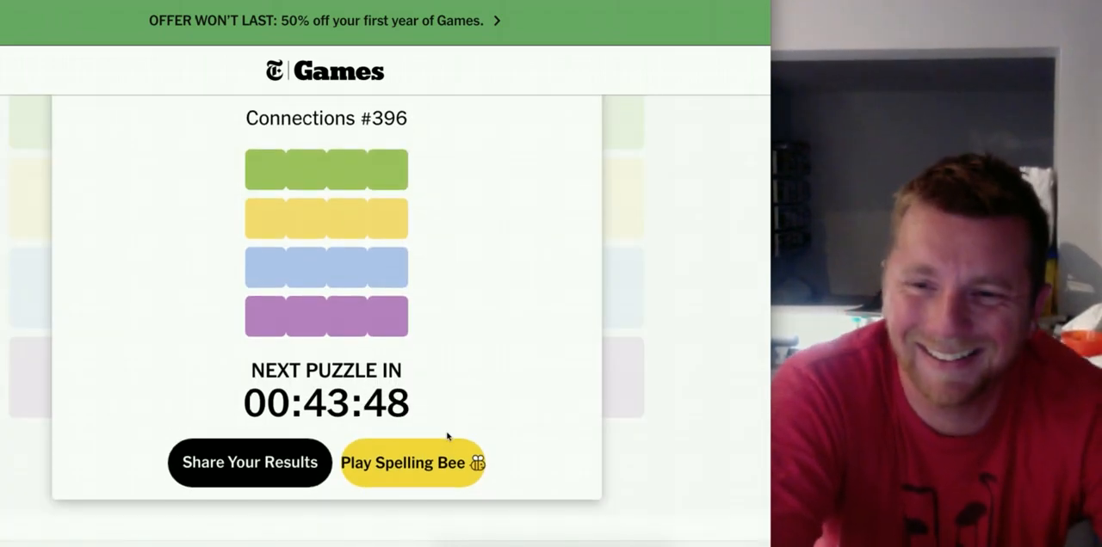